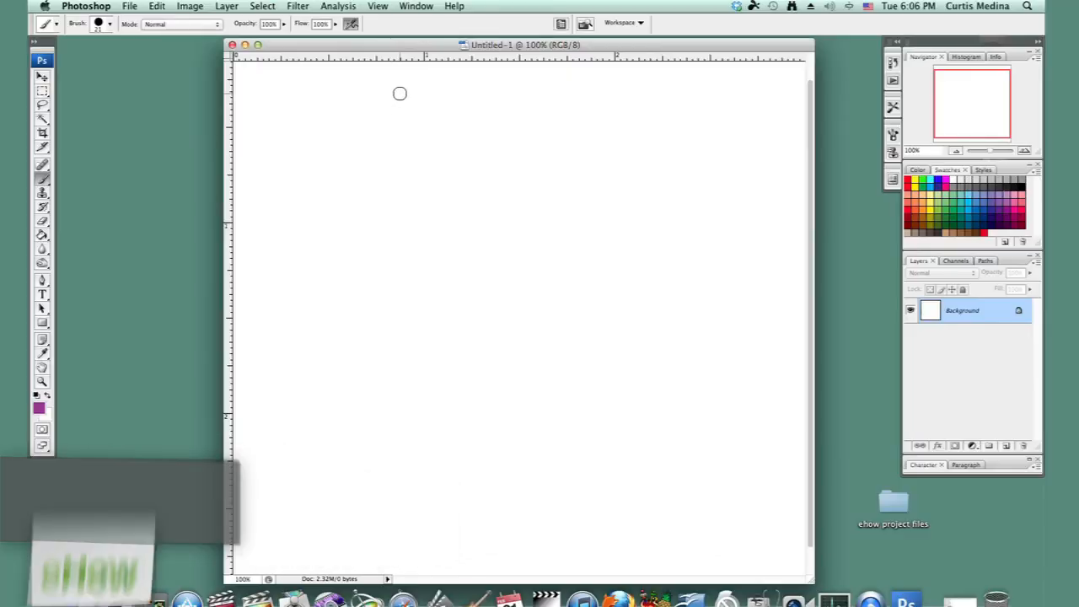
{"action": "mouse_move", "coordinate": [472, 183]}
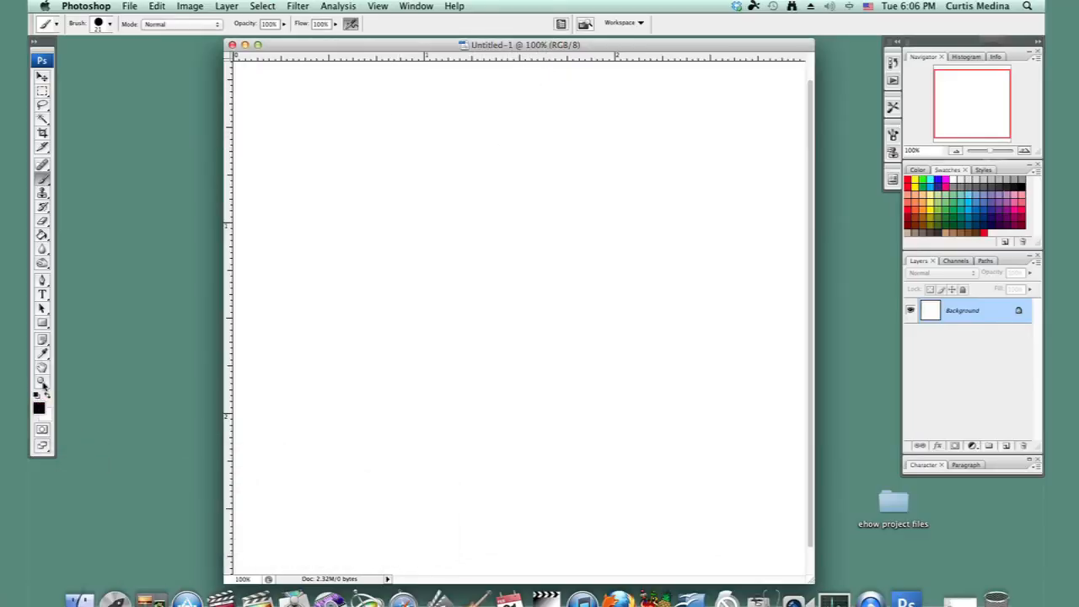
Choose a round hard brush tip and enlarge its diameter to about 60 px
{"action": "left_click", "coordinate": [108, 24]}
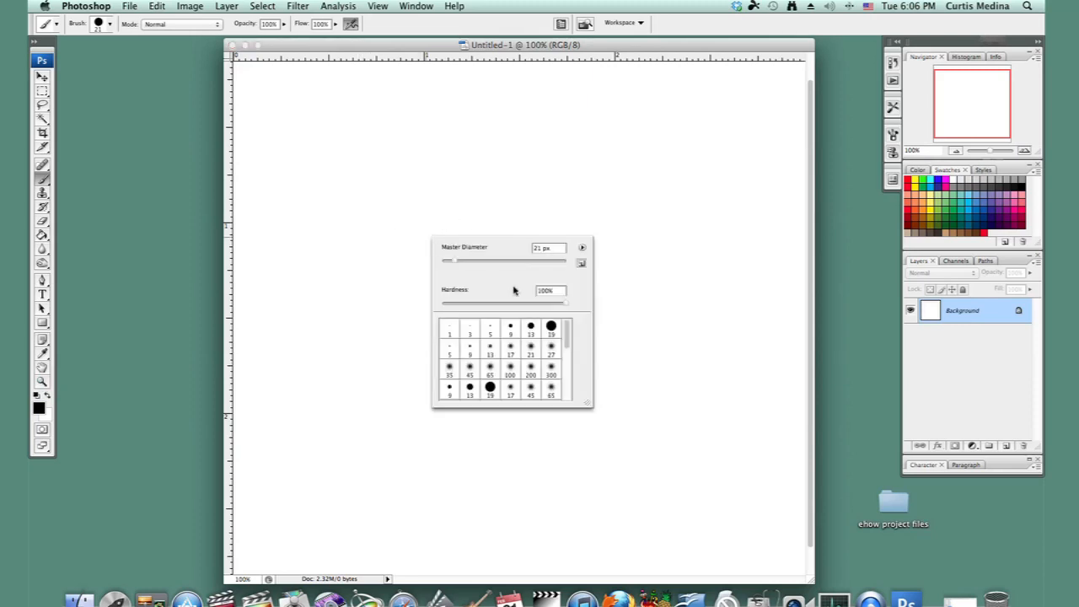
{"action": "left_click", "coordinate": [485, 390]}
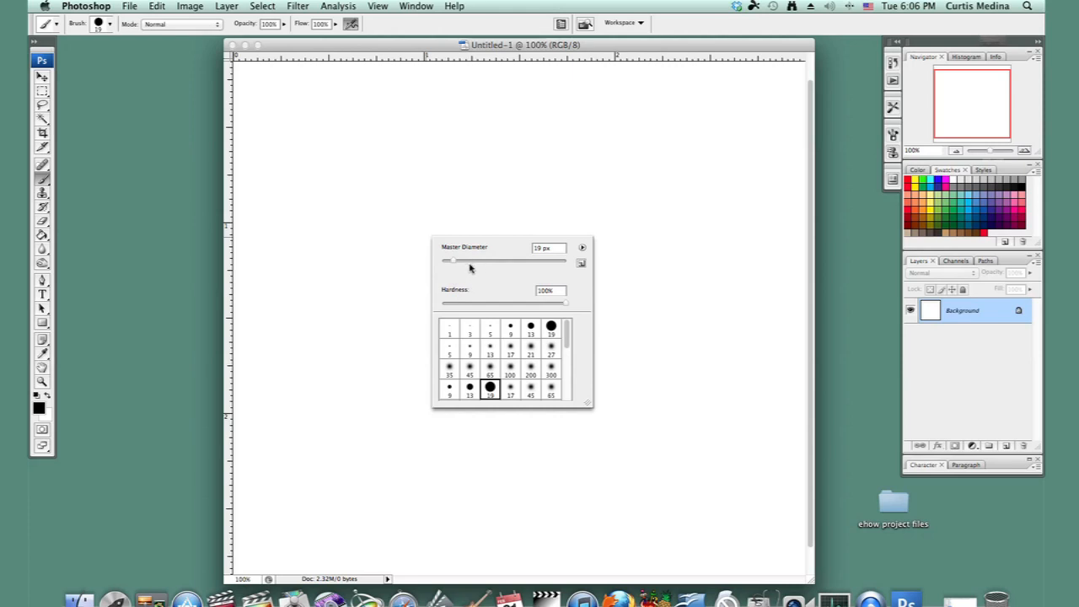
{"action": "mouse_move", "coordinate": [482, 263]}
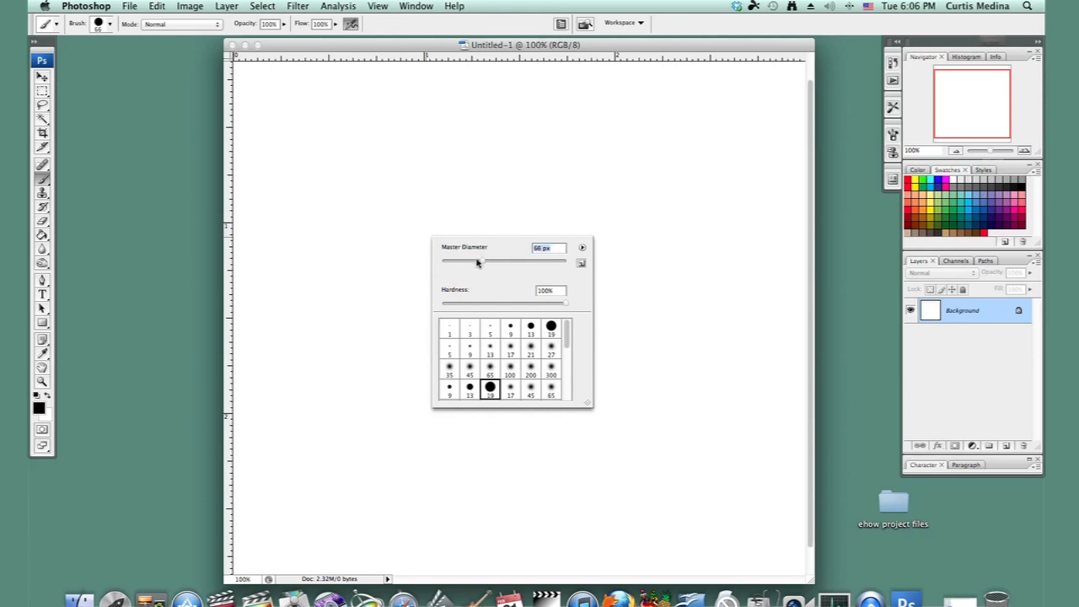
{"action": "left_click_drag", "start_coordinate": [479, 259], "coordinate": [465, 260]}
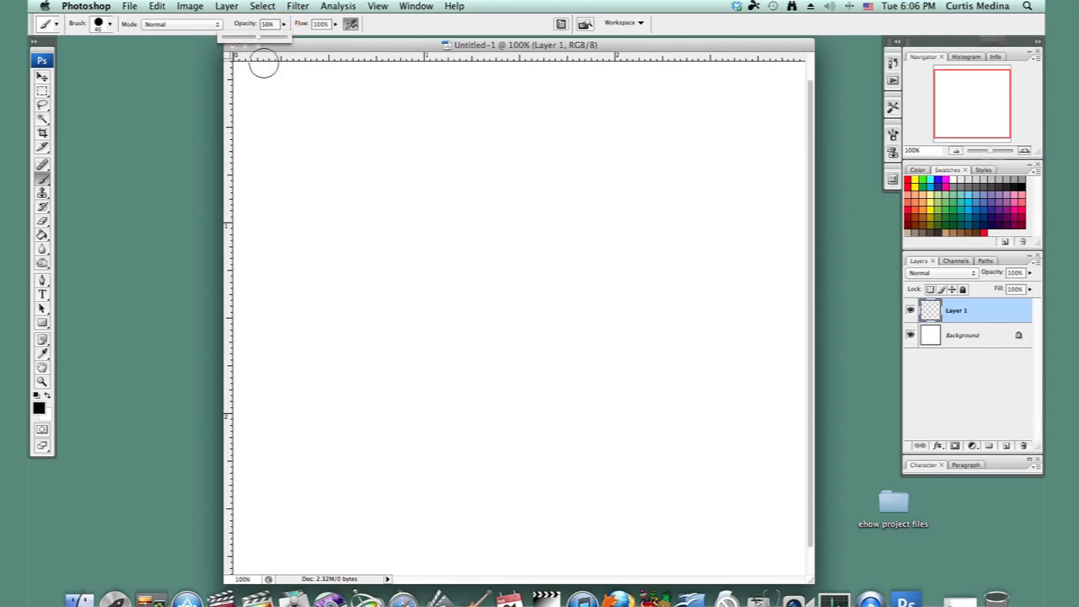
{"action": "mouse_move", "coordinate": [394, 256]}
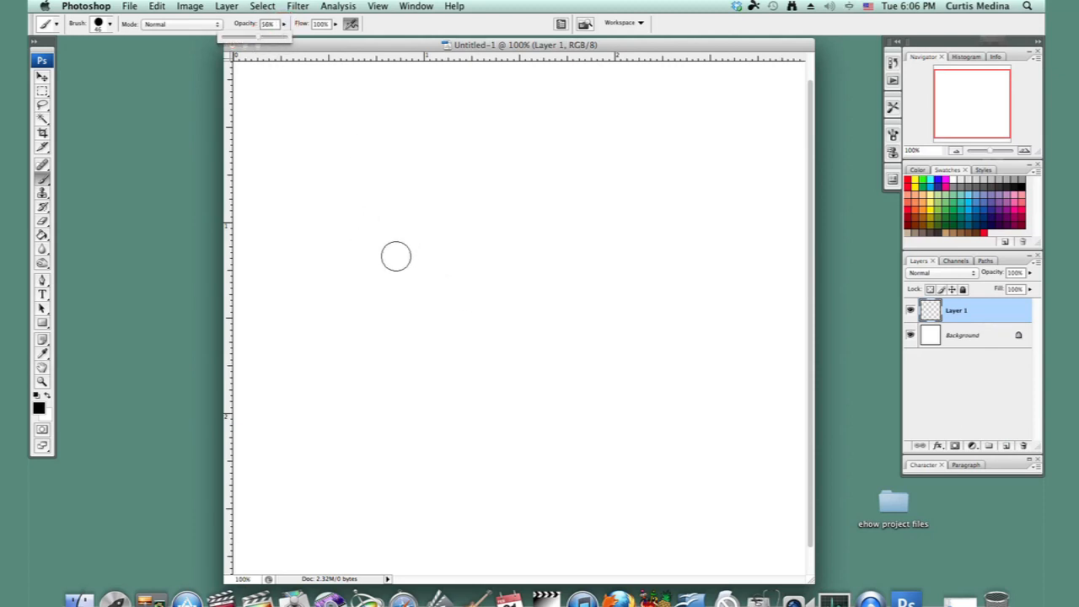
{"action": "mouse_move", "coordinate": [401, 168]}
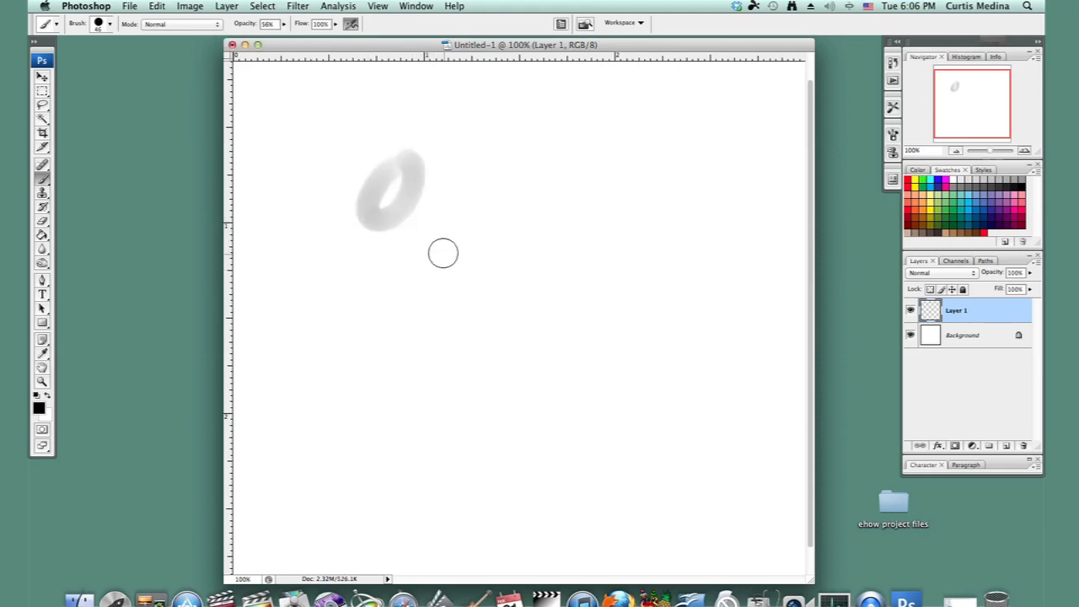
{"action": "mouse_move", "coordinate": [443, 232]}
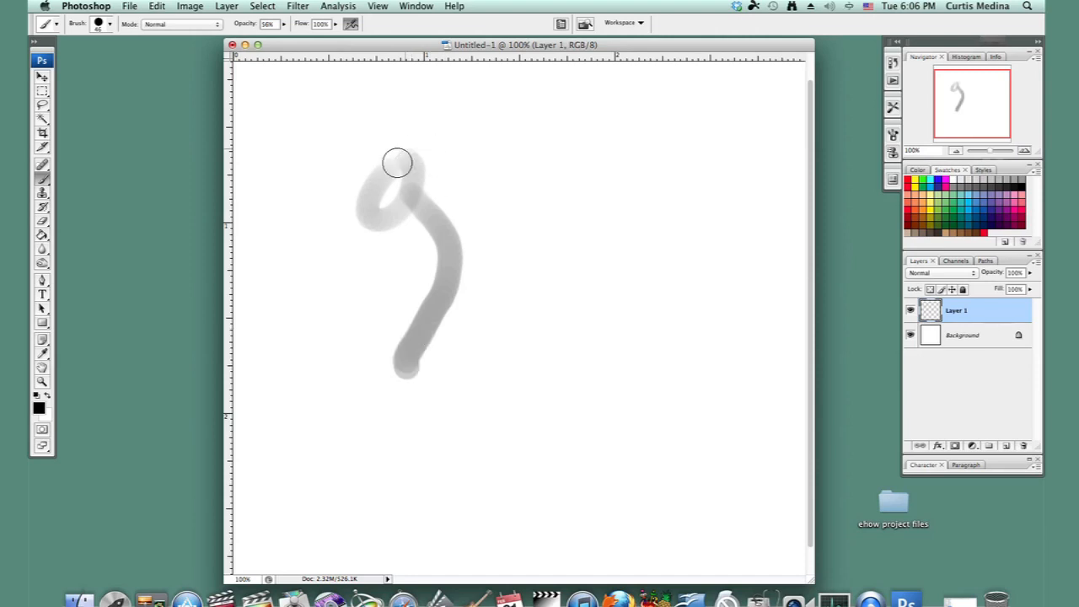
Sketch the dragon's head loop, curving neck and oval body in soft grey
{"action": "left_click_drag", "start_coordinate": [398, 162], "coordinate": [475, 209]}
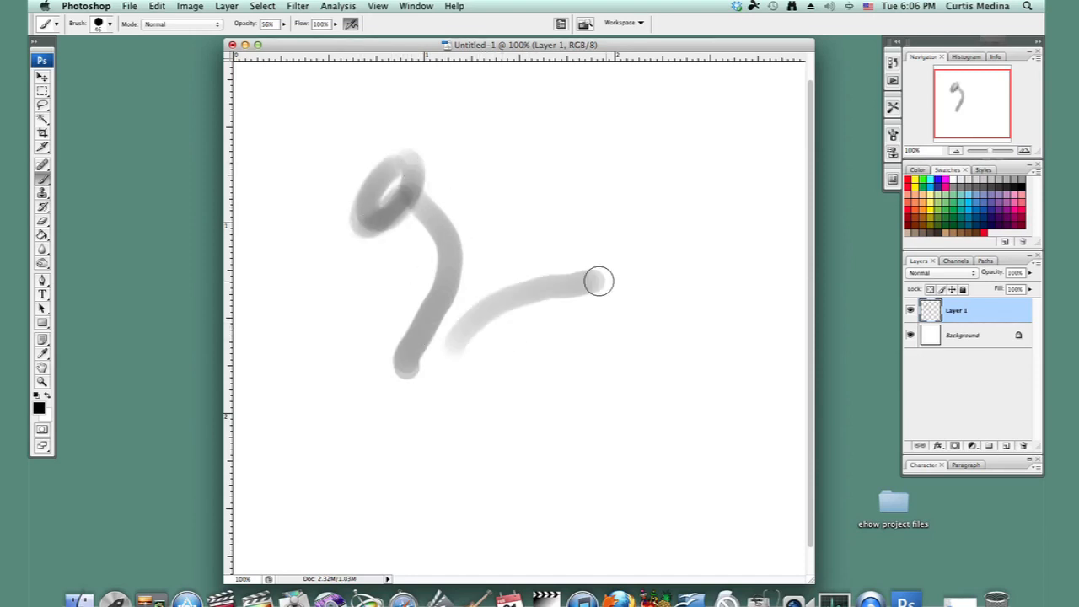
{"action": "left_click_drag", "start_coordinate": [599, 280], "coordinate": [474, 331]}
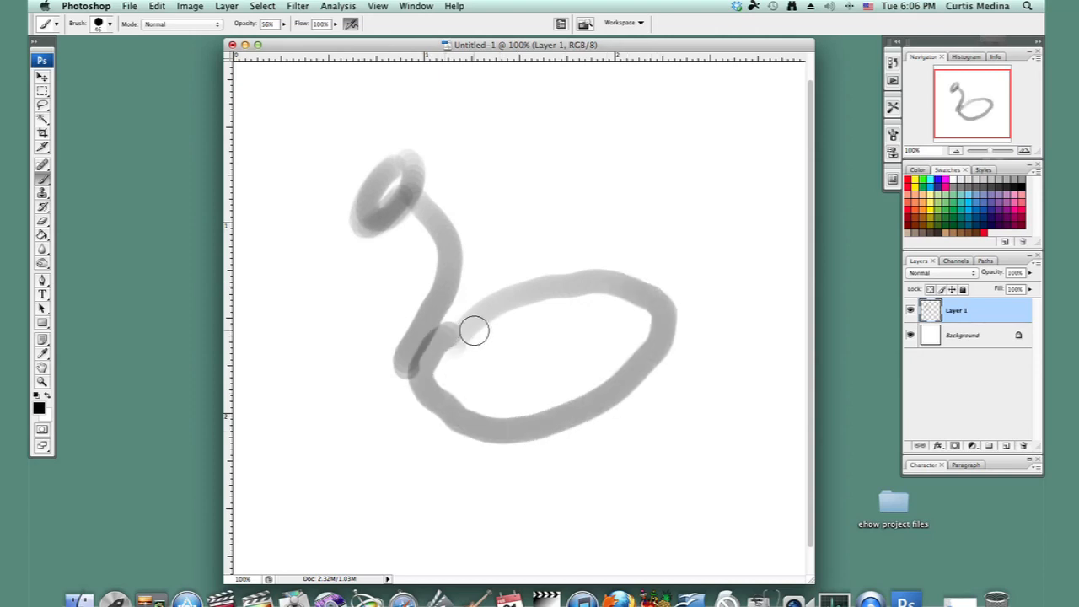
{"action": "left_click_drag", "start_coordinate": [472, 329], "coordinate": [458, 406]}
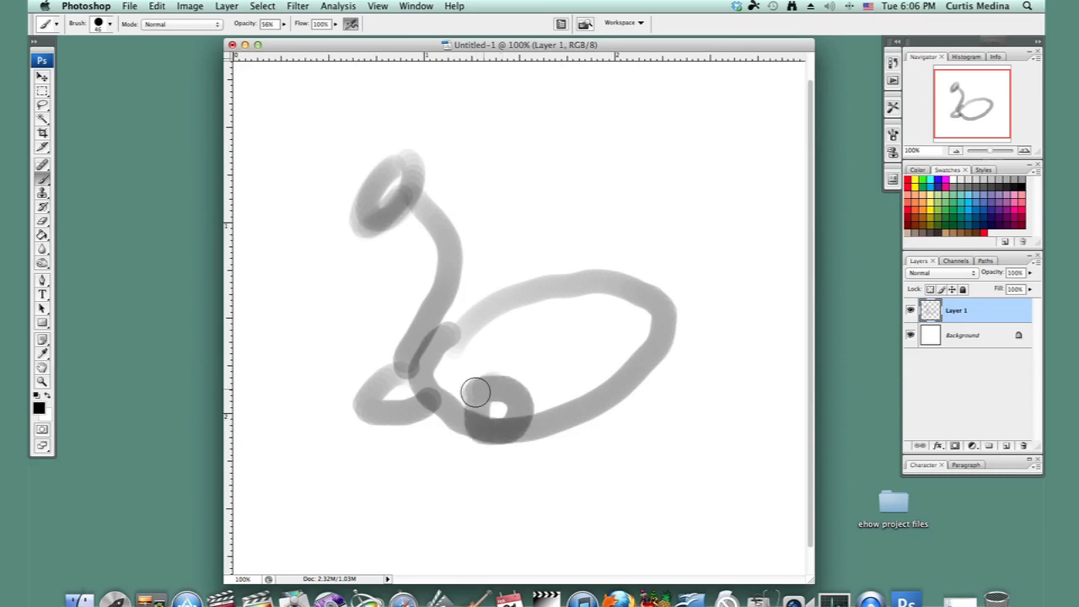
Sketch the curled front leg and a thicker rear leg under the body
{"action": "left_click_drag", "start_coordinate": [475, 391], "coordinate": [621, 391]}
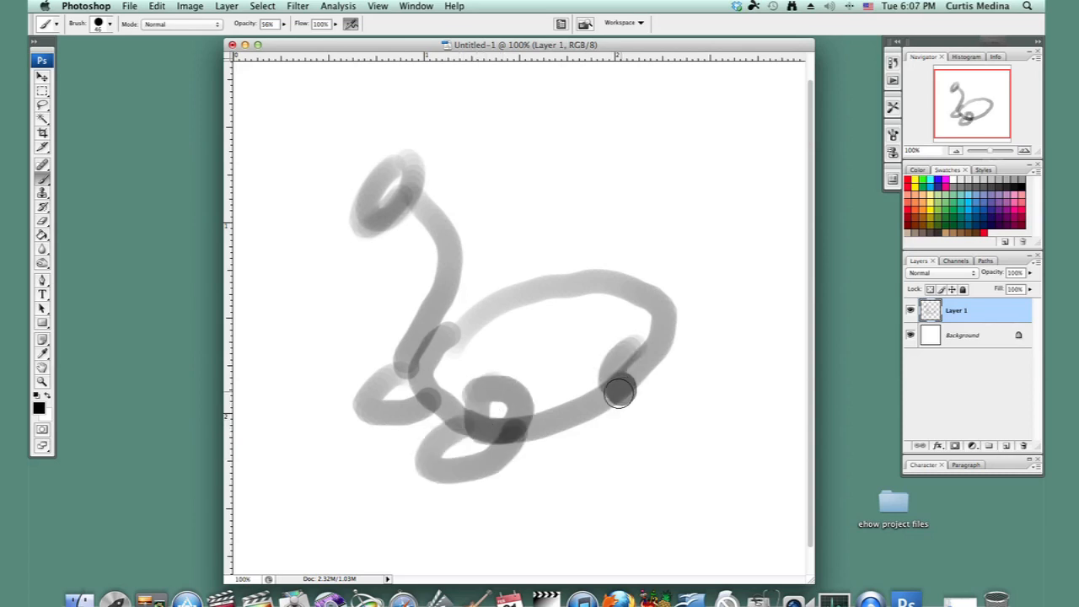
{"action": "left_click_drag", "start_coordinate": [621, 396], "coordinate": [654, 358]}
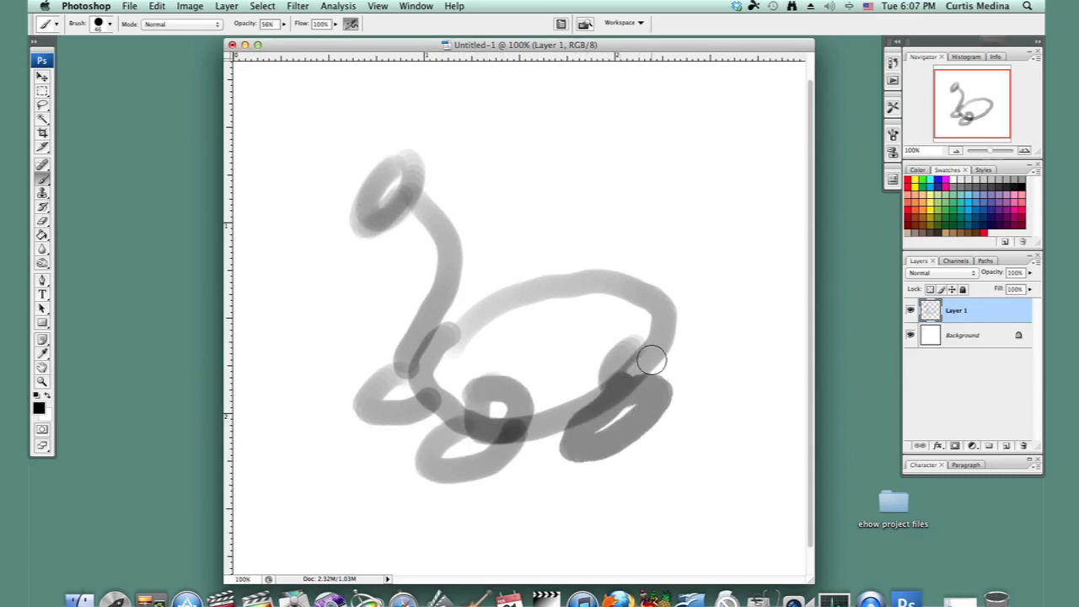
{"action": "left_click_drag", "start_coordinate": [654, 361], "coordinate": [617, 325]}
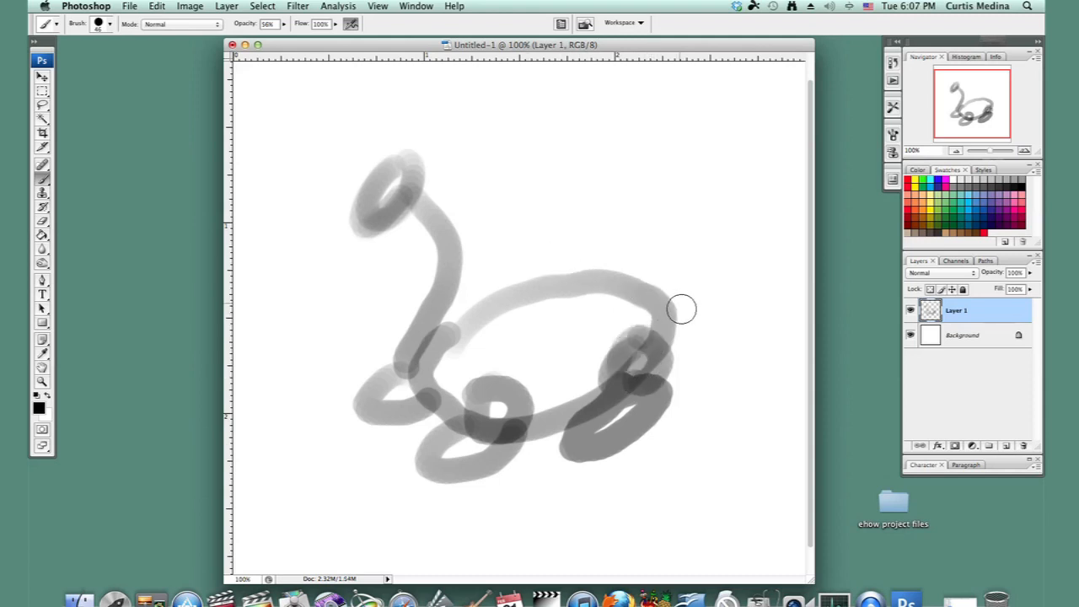
Sketch the long tail curving beneath the body and the first tall wing above it
{"action": "left_click_drag", "start_coordinate": [683, 310], "coordinate": [362, 464]}
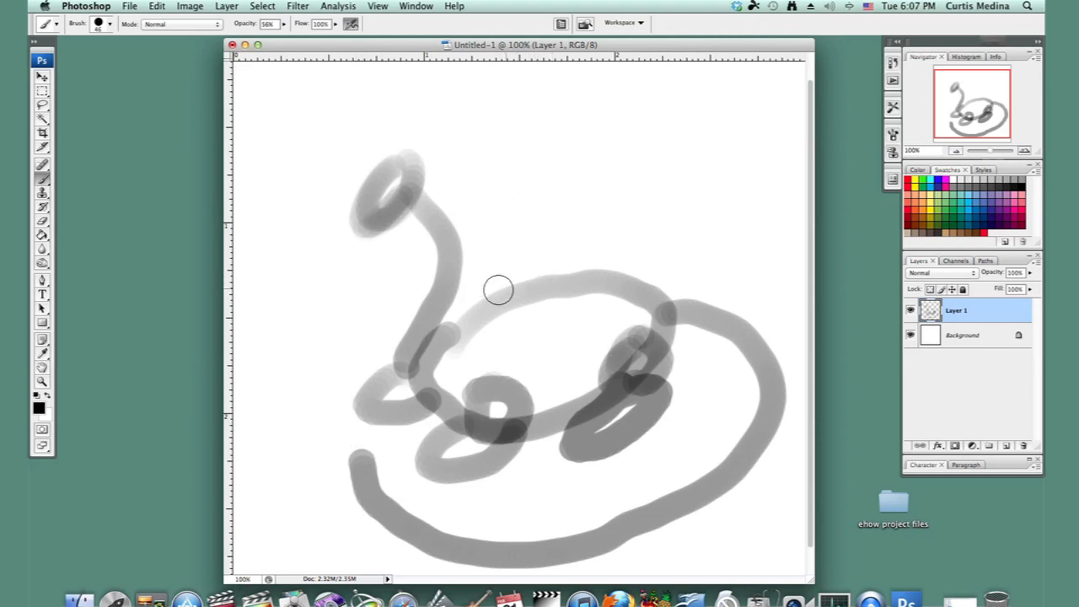
{"action": "left_click_drag", "start_coordinate": [497, 286], "coordinate": [616, 88]}
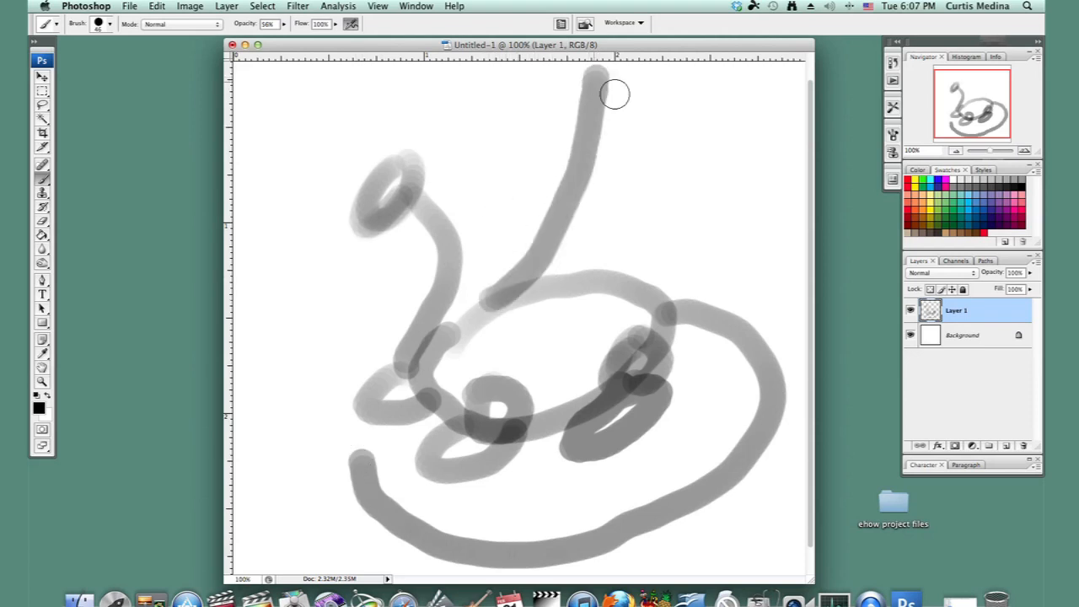
{"action": "left_click_drag", "start_coordinate": [598, 93], "coordinate": [637, 345]}
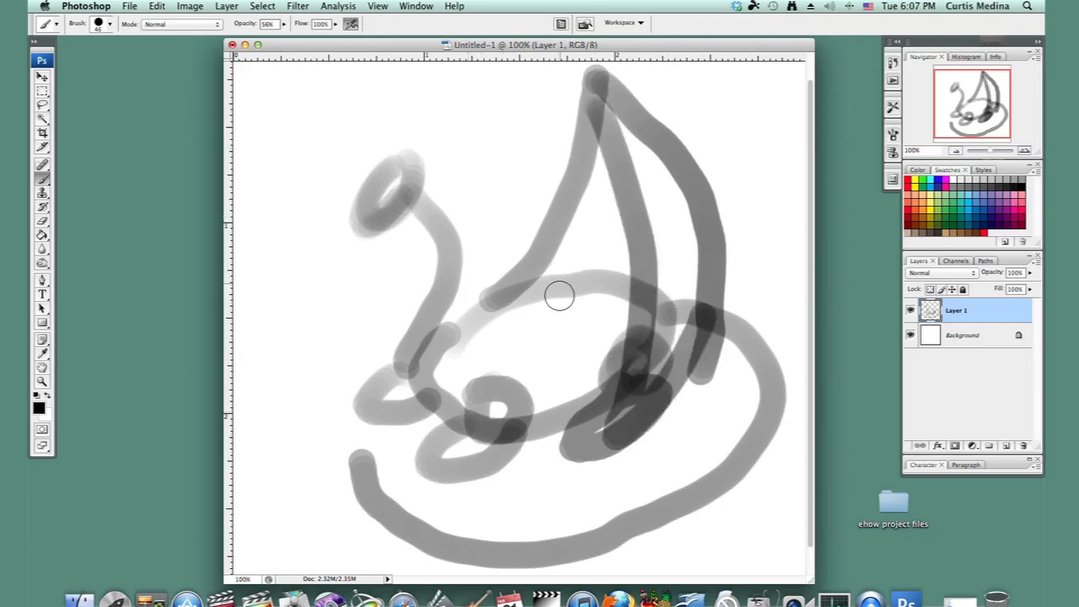
Sketch the second wing down the left side and rough in more of the head
{"action": "left_click_drag", "start_coordinate": [556, 295], "coordinate": [479, 226]}
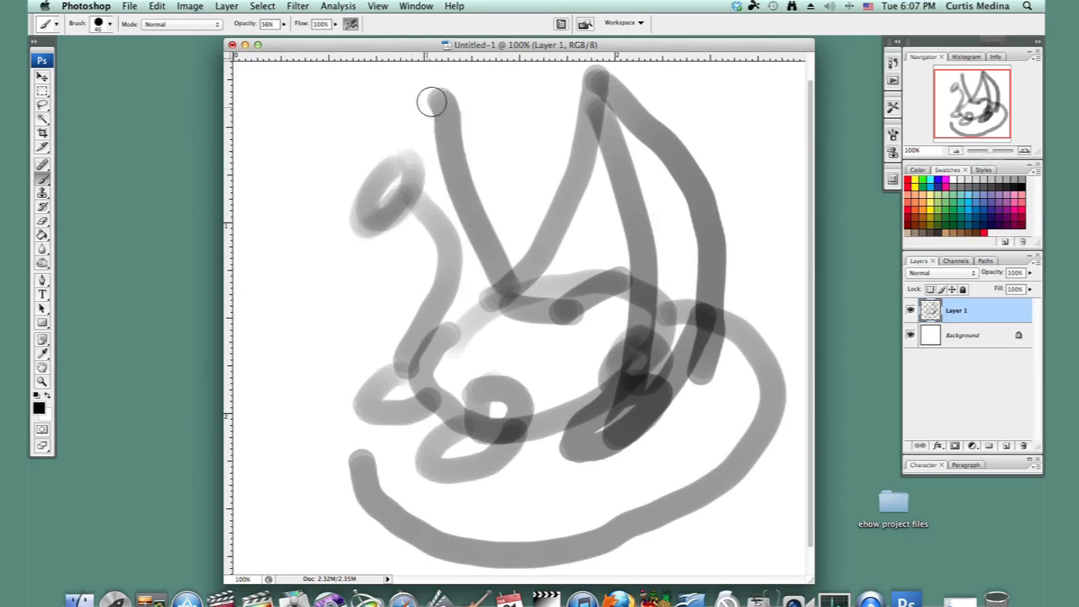
{"action": "left_click_drag", "start_coordinate": [430, 101], "coordinate": [329, 329]}
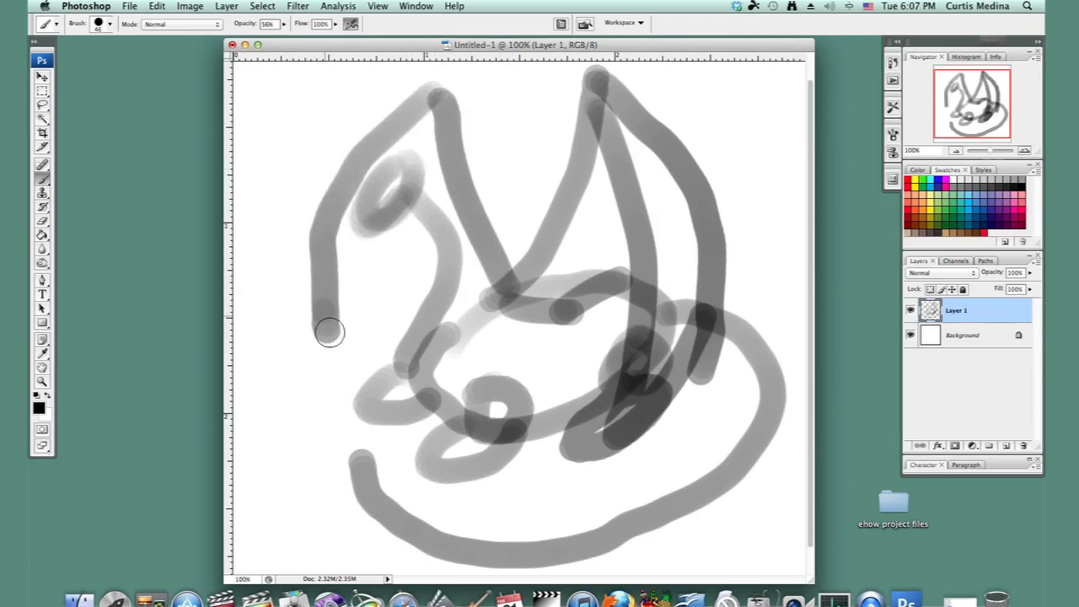
{"action": "left_click_drag", "start_coordinate": [329, 330], "coordinate": [364, 323]}
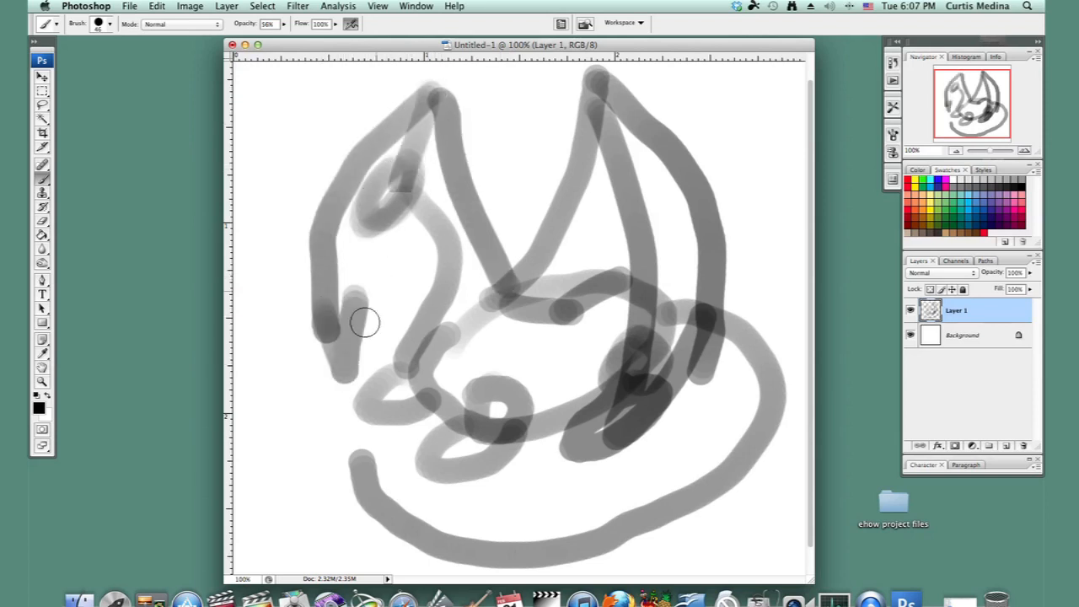
{"action": "left_click_drag", "start_coordinate": [362, 320], "coordinate": [480, 336]}
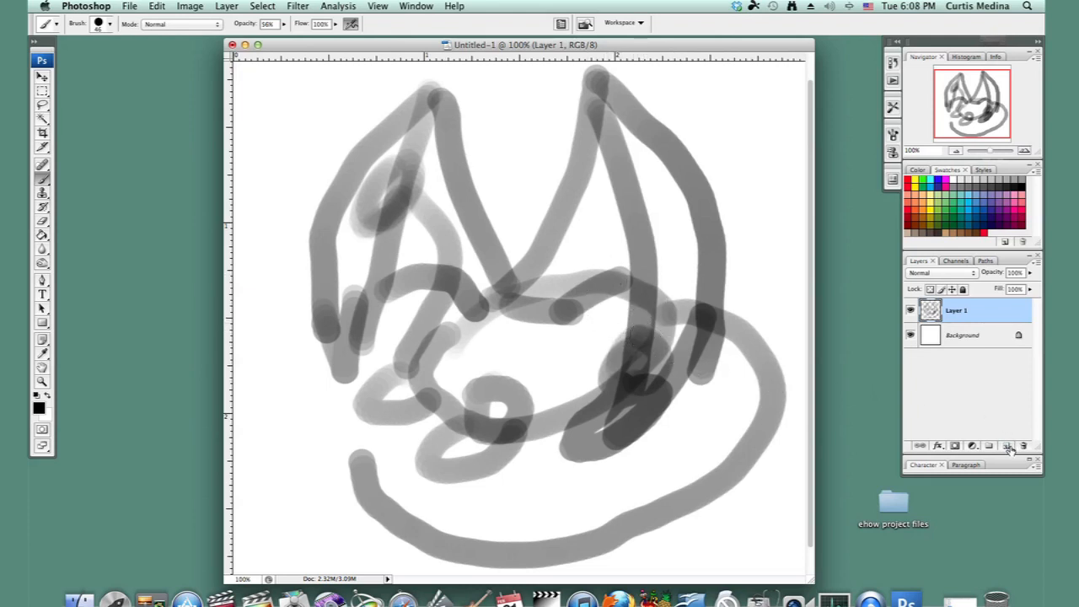
Add a new empty layer on top, fade the sketch layer to pale grey, and target the new layer
{"action": "left_click", "coordinate": [1007, 445]}
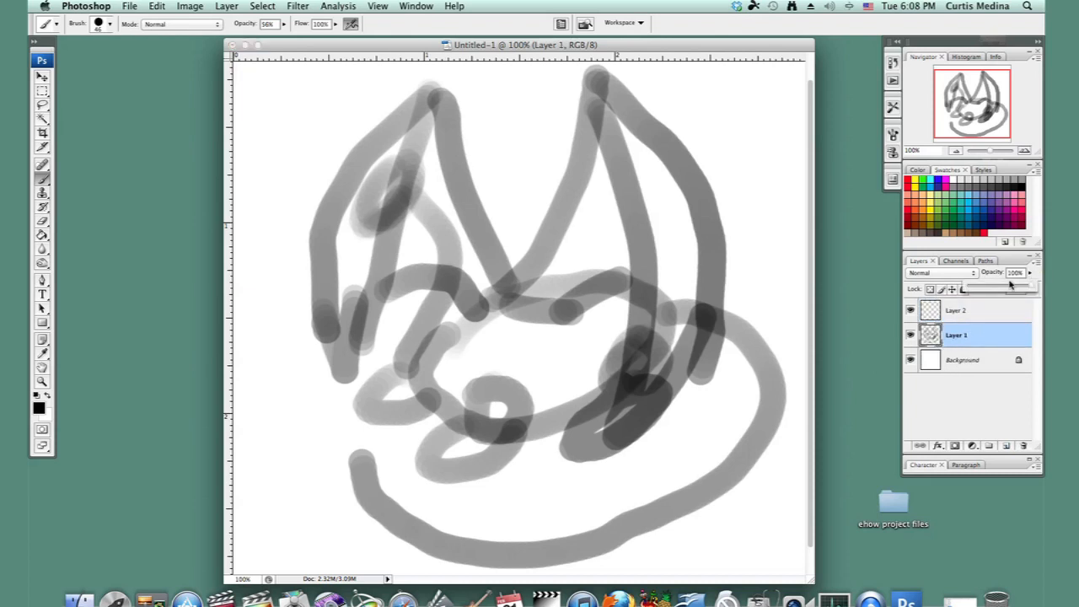
{"action": "left_click_drag", "start_coordinate": [1008, 283], "coordinate": [998, 283]}
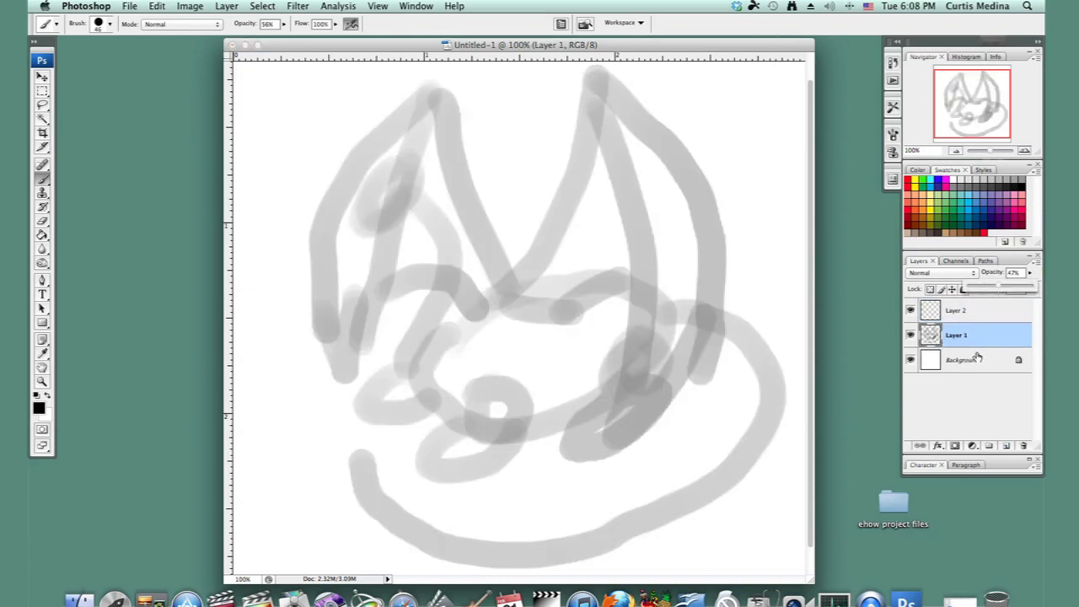
{"action": "left_click", "coordinate": [957, 311]}
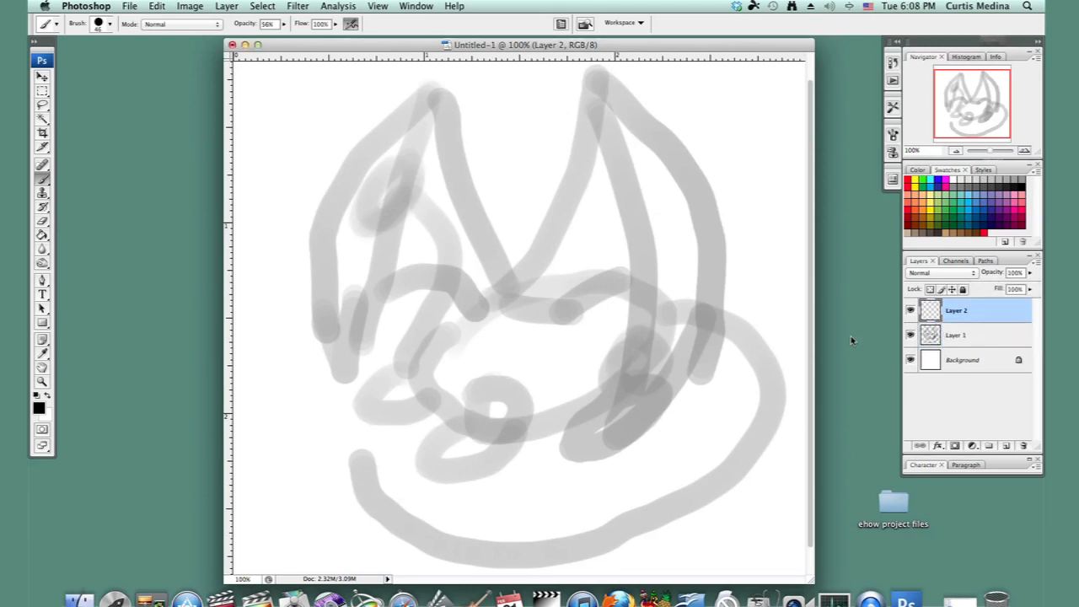
{"action": "mouse_move", "coordinate": [465, 293]}
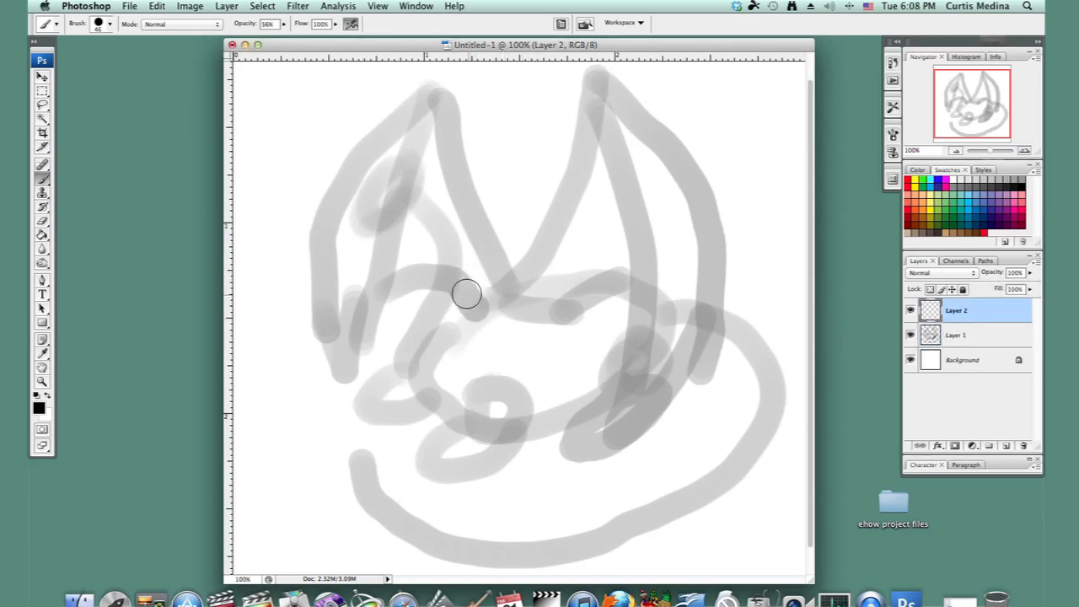
Set a much smaller hard round brush for the line art
{"action": "left_click", "coordinate": [108, 26]}
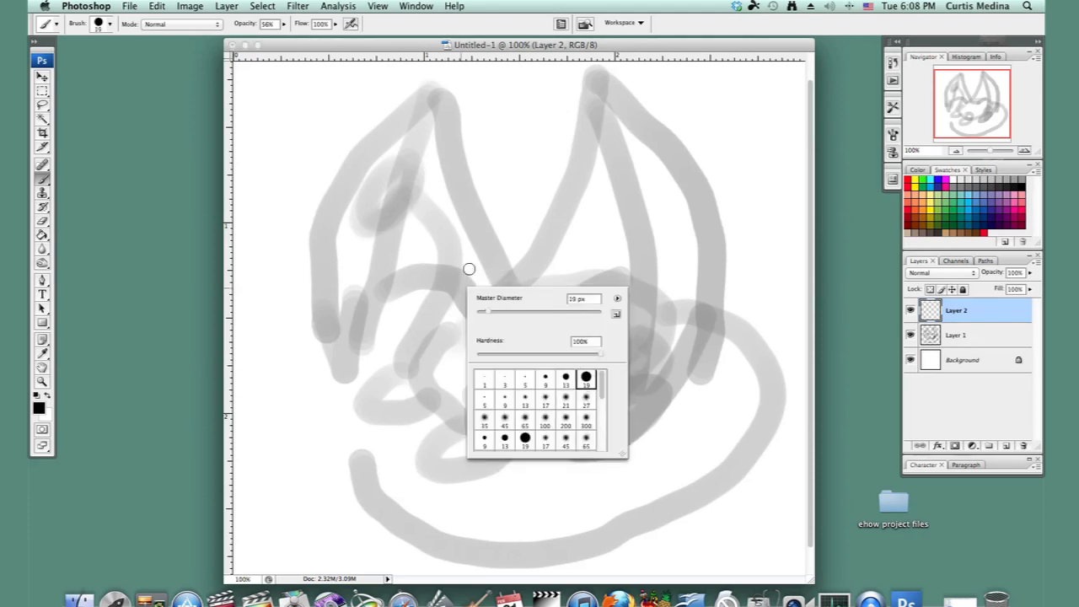
{"action": "mouse_move", "coordinate": [439, 246]}
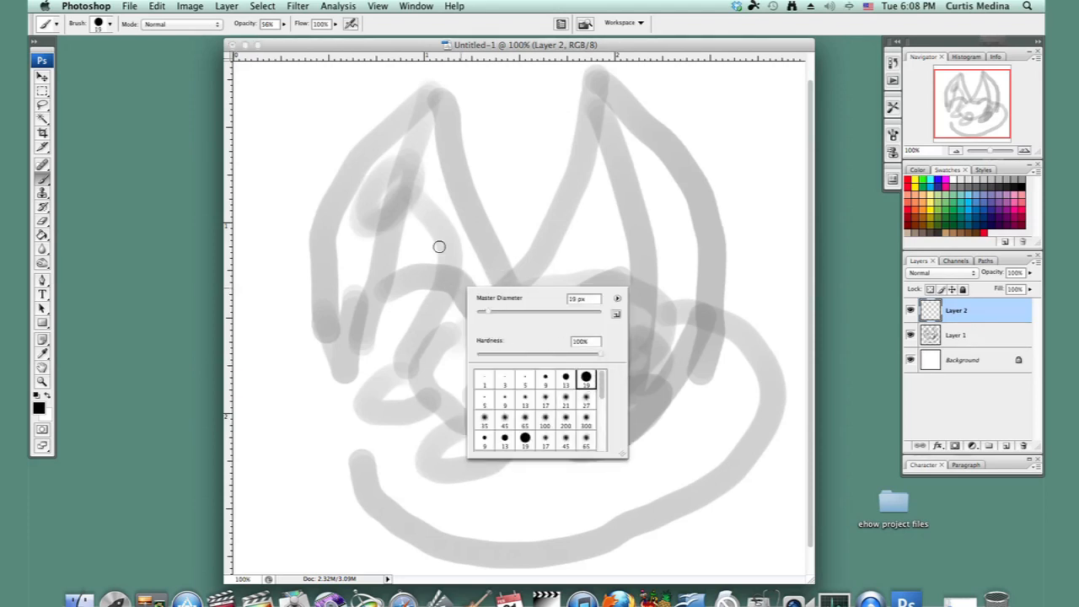
{"action": "left_click", "coordinate": [284, 24]}
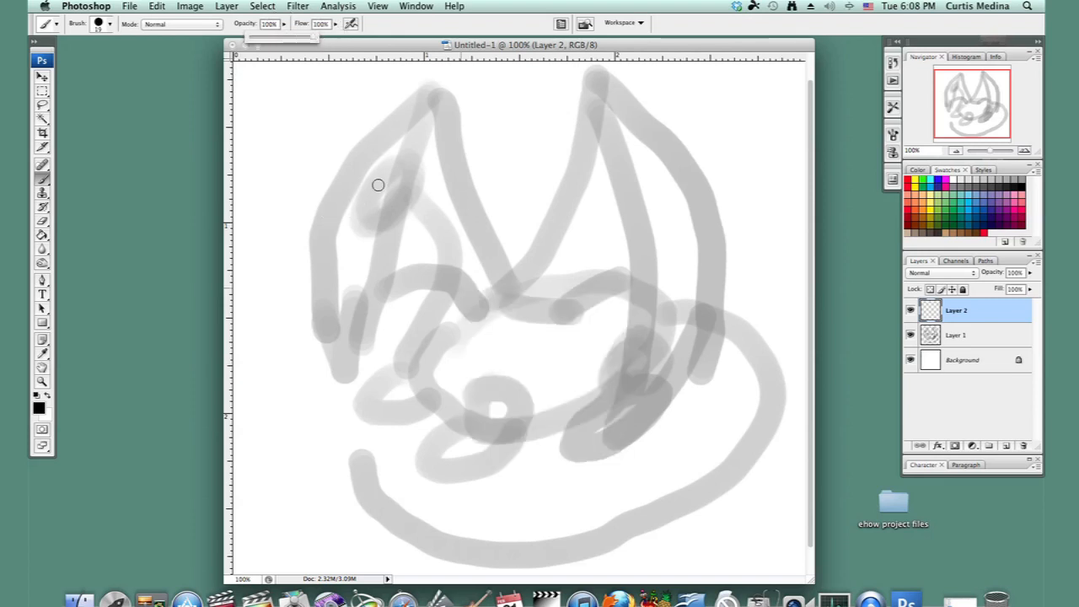
{"action": "mouse_move", "coordinate": [360, 199]}
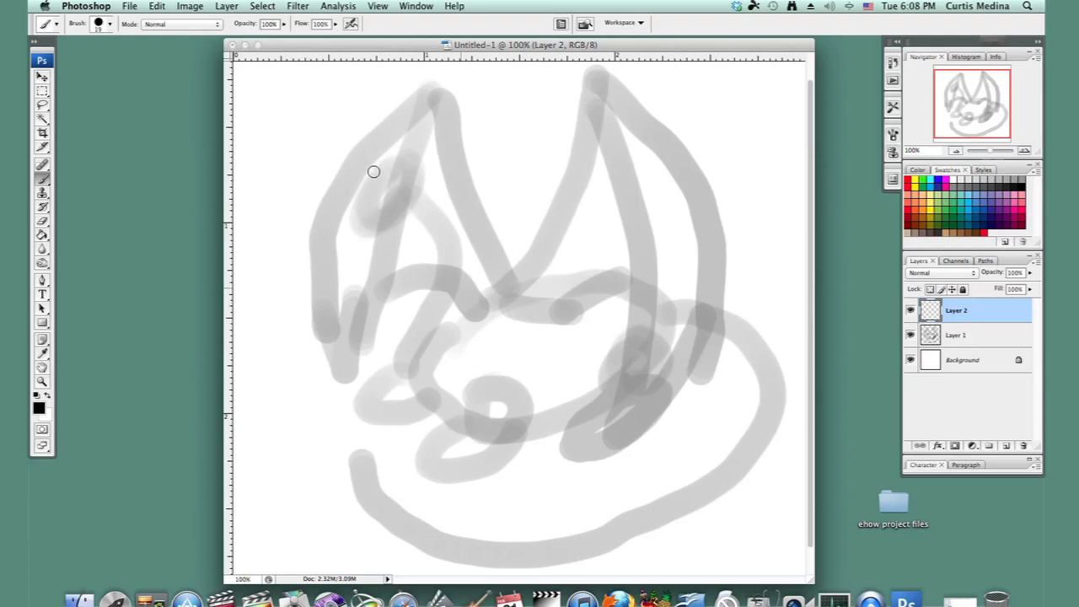
Ink the dragon's snout, two horns and head outline in black over the sketch
{"action": "left_click_drag", "start_coordinate": [368, 169], "coordinate": [378, 233]}
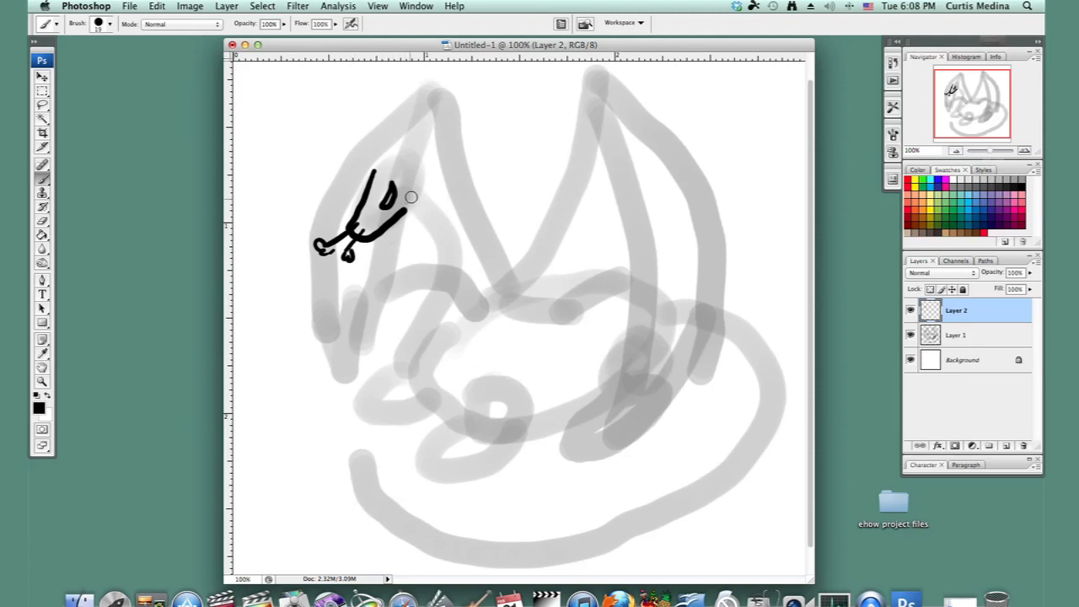
{"action": "left_click_drag", "start_coordinate": [401, 203], "coordinate": [413, 138]}
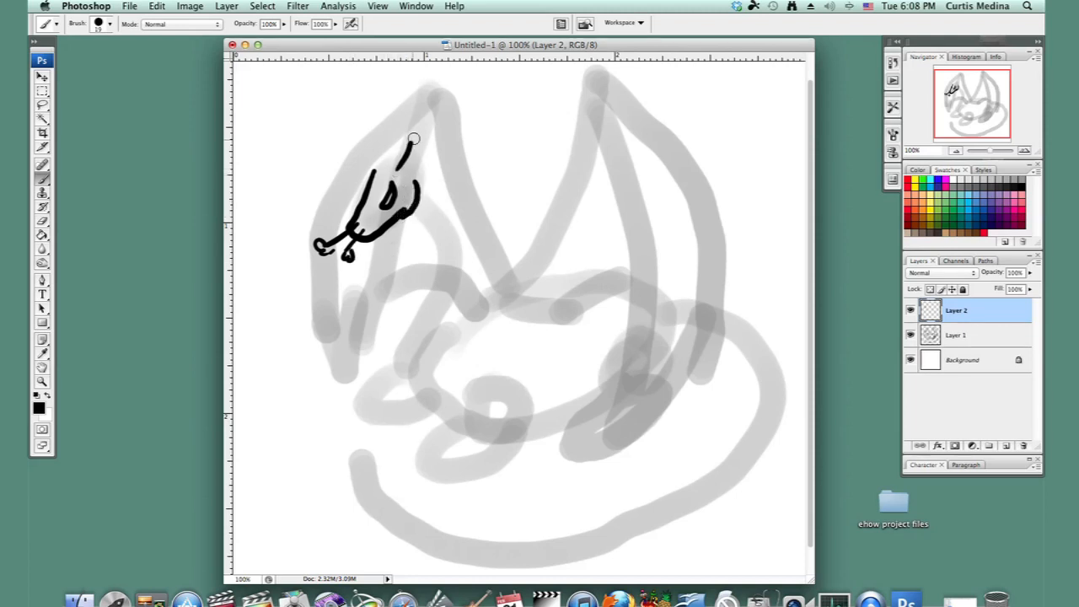
{"action": "left_click_drag", "start_coordinate": [413, 138], "coordinate": [384, 155]}
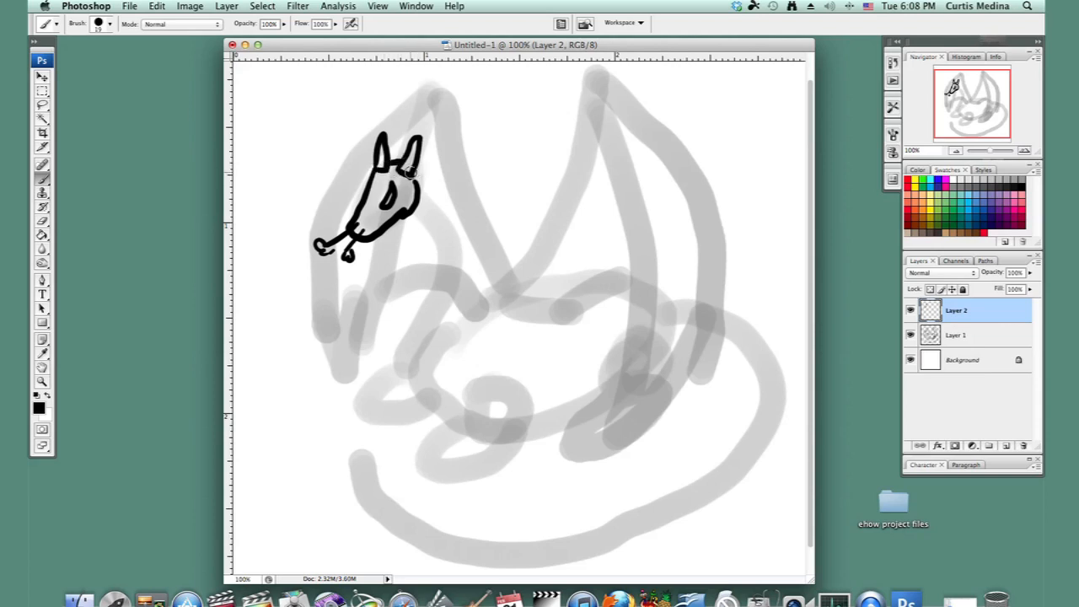
{"action": "mouse_move", "coordinate": [428, 184]}
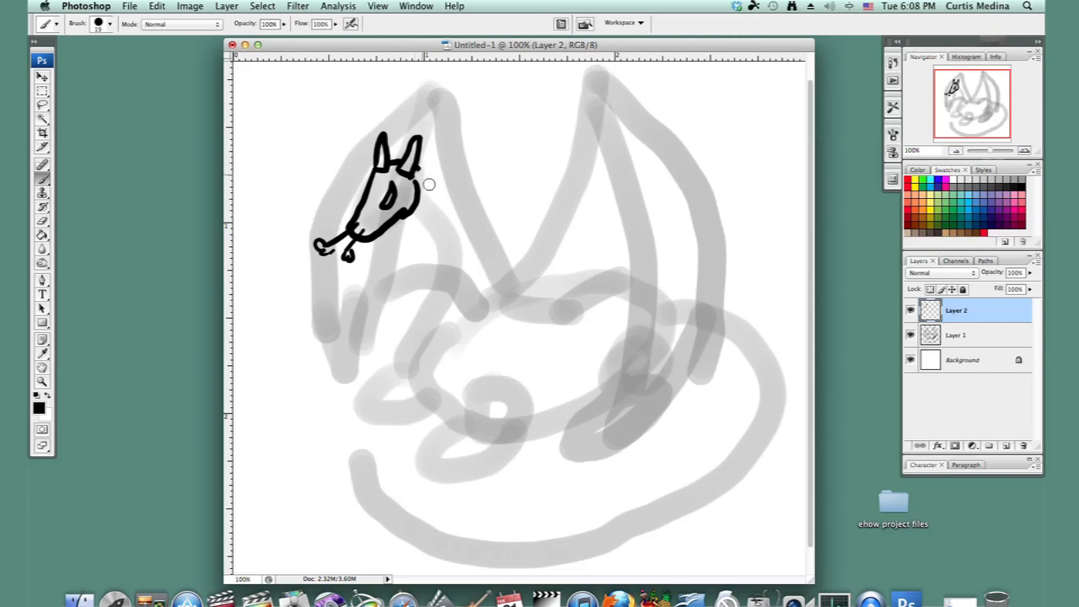
{"action": "left_click_drag", "start_coordinate": [421, 185], "coordinate": [472, 320]}
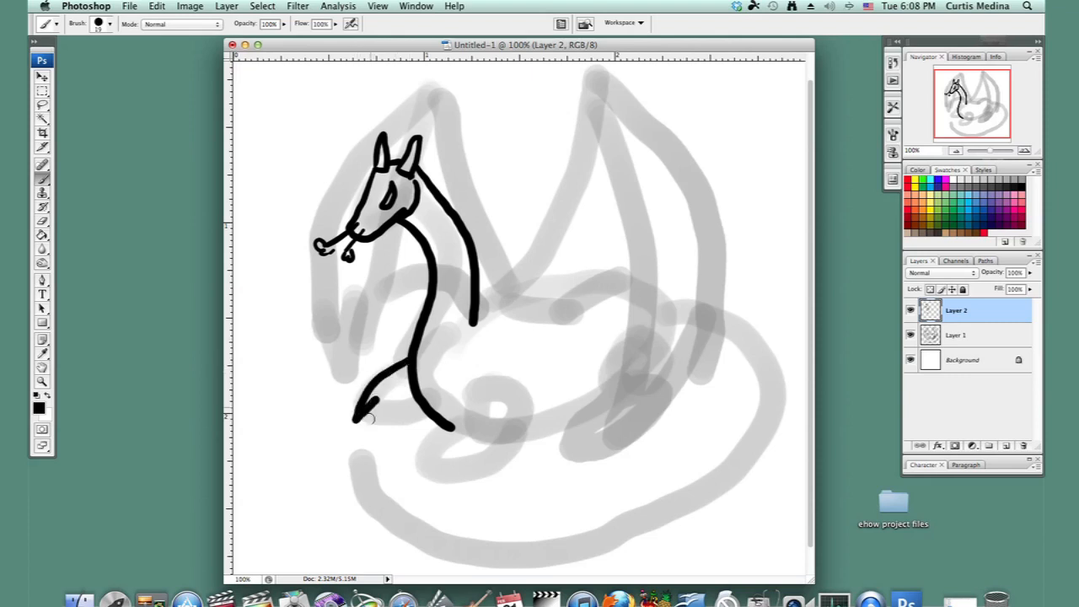
Ink the neck and chest curve plus two clawed front feet in black
{"action": "left_click_drag", "start_coordinate": [363, 413], "coordinate": [430, 405]}
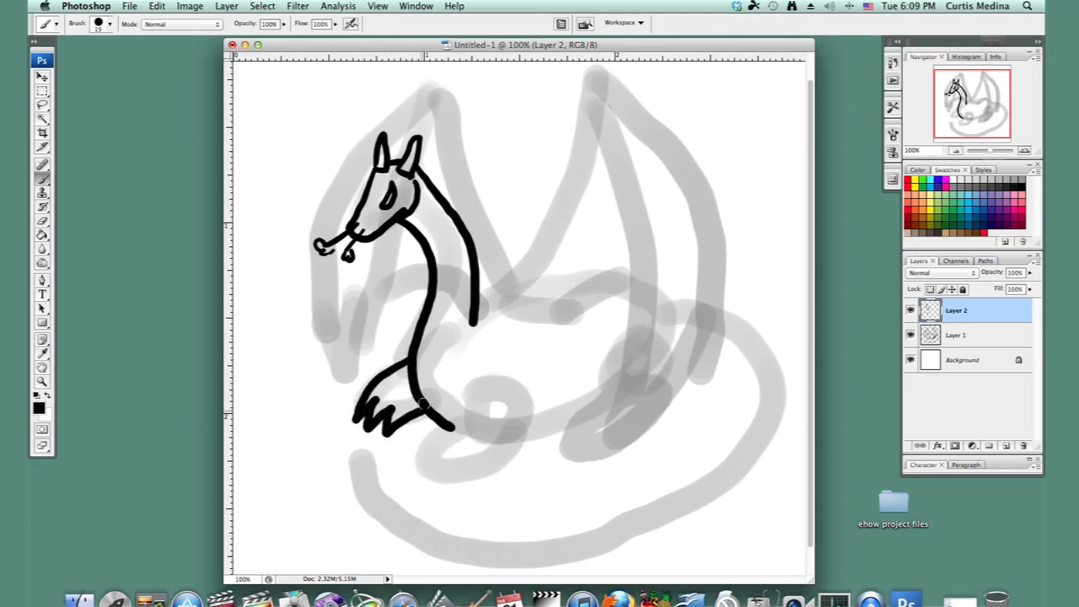
{"action": "left_click_drag", "start_coordinate": [472, 396], "coordinate": [472, 430]}
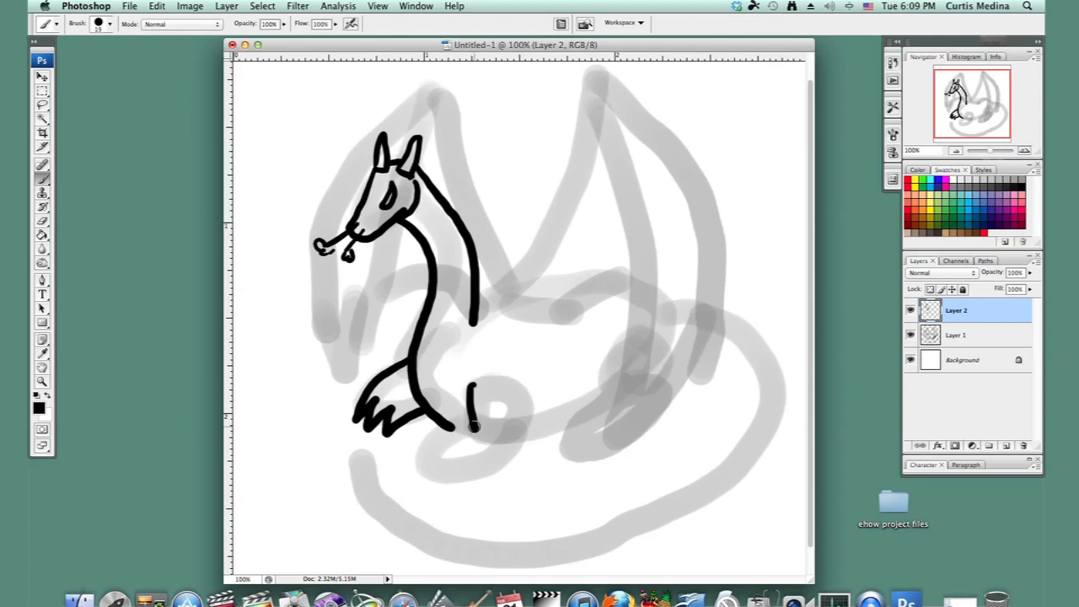
{"action": "left_click_drag", "start_coordinate": [468, 413], "coordinate": [442, 476]}
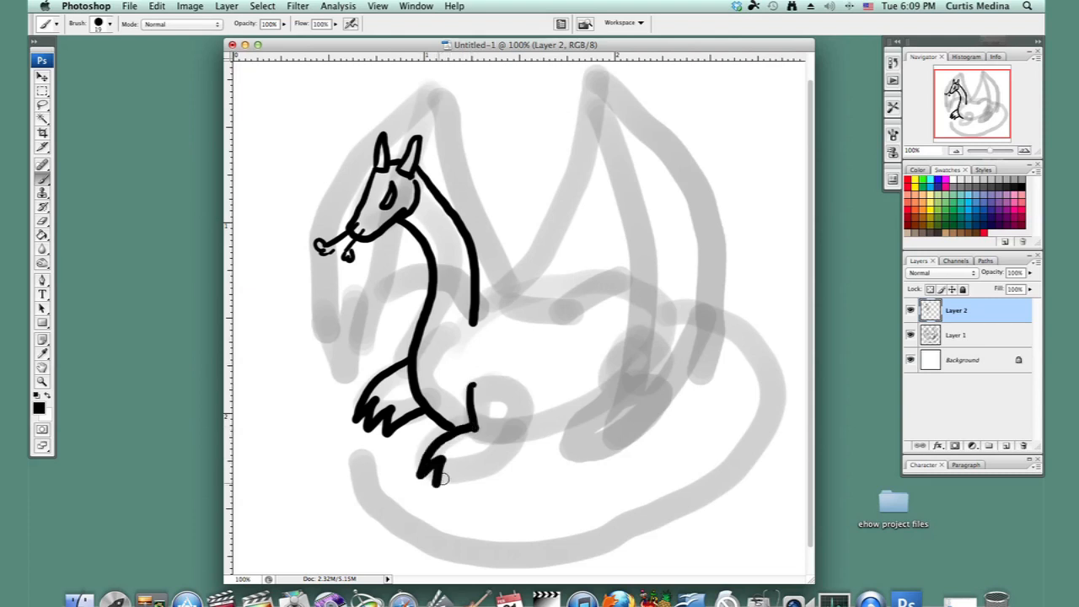
{"action": "left_click_drag", "start_coordinate": [438, 472], "coordinate": [498, 468]}
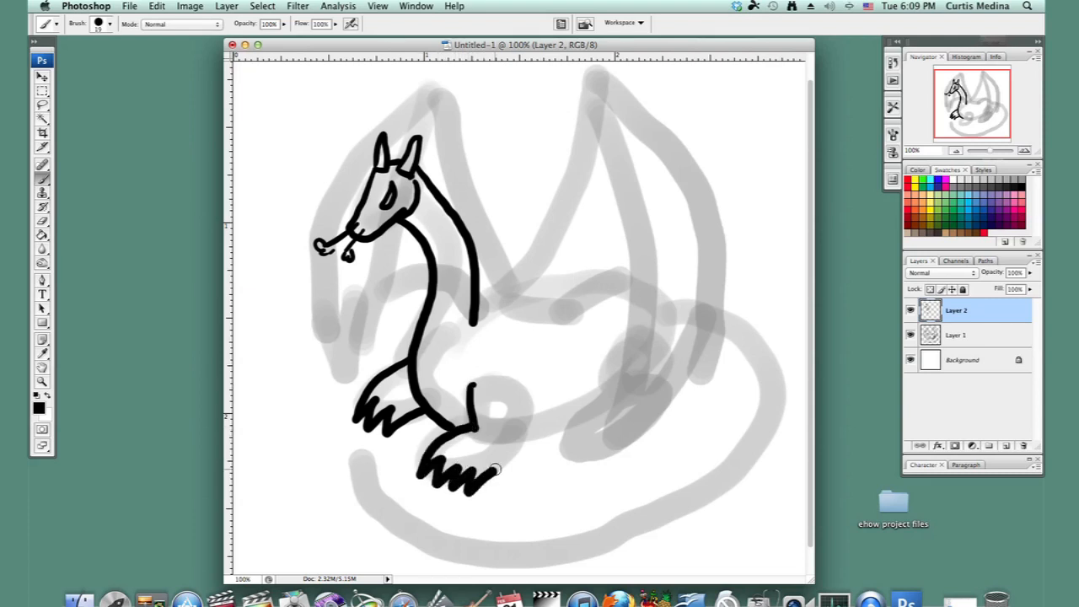